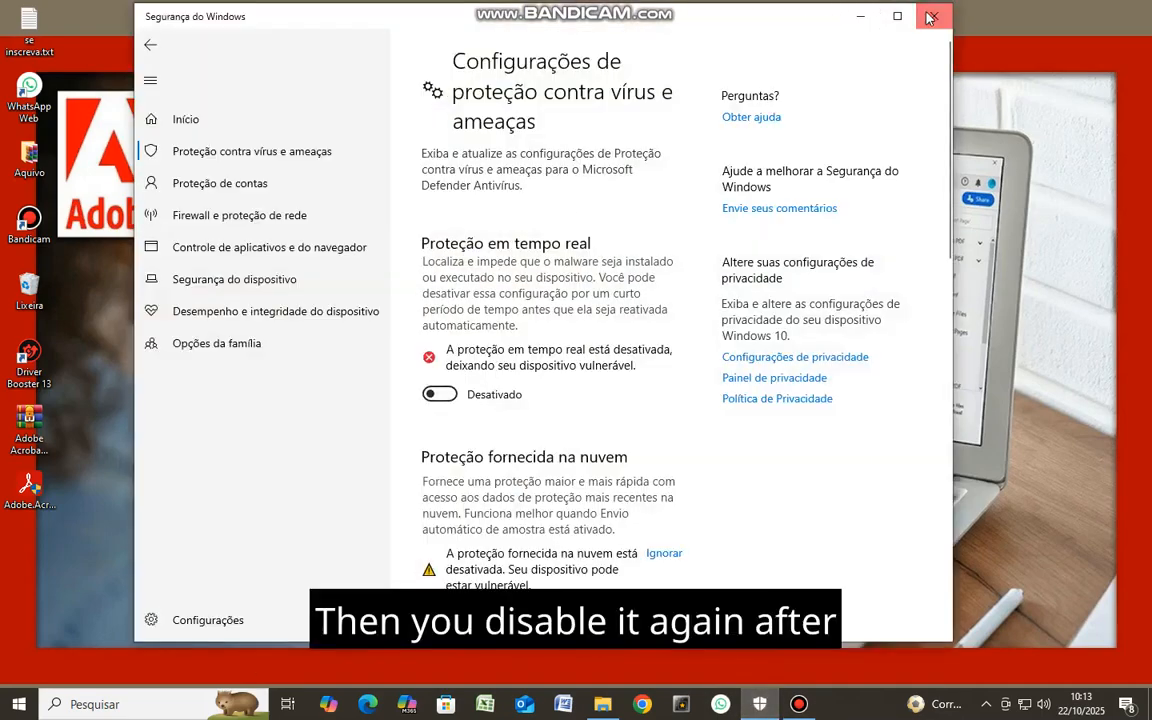
- Close Windows Security, launch the Adobe Acrobat setup from the desktop and start the install with Instalar
{"action": "left_click", "coordinate": [932, 16]}
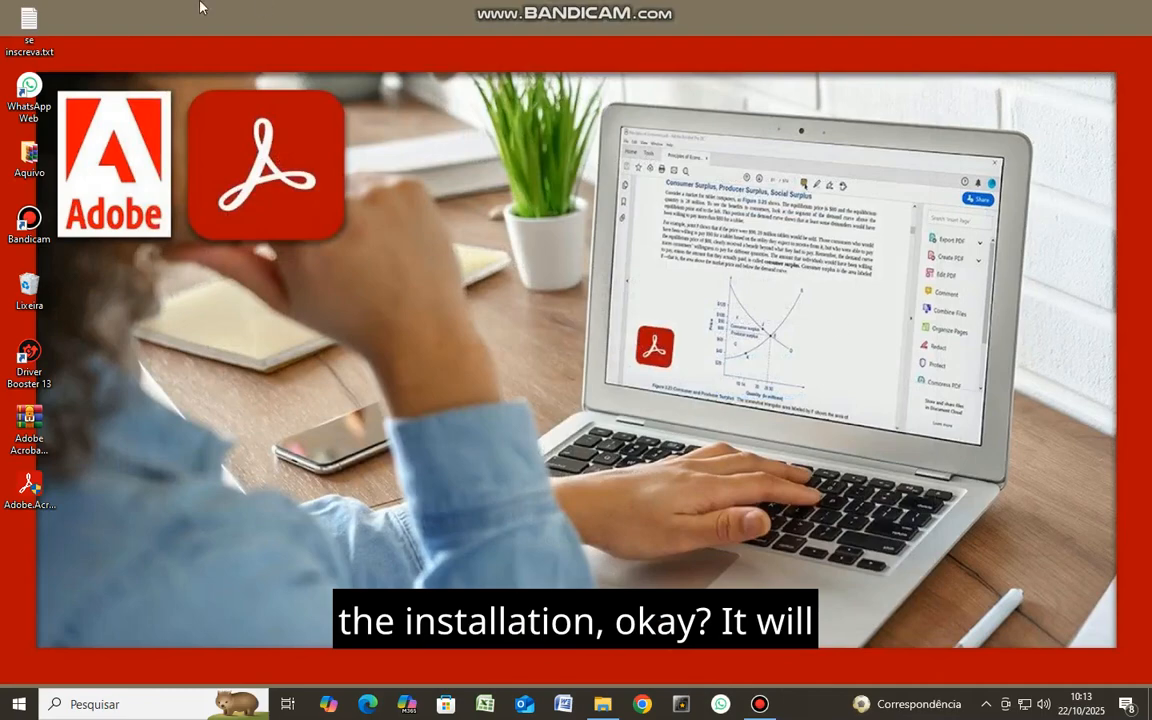
{"action": "left_click", "coordinate": [28, 424]}
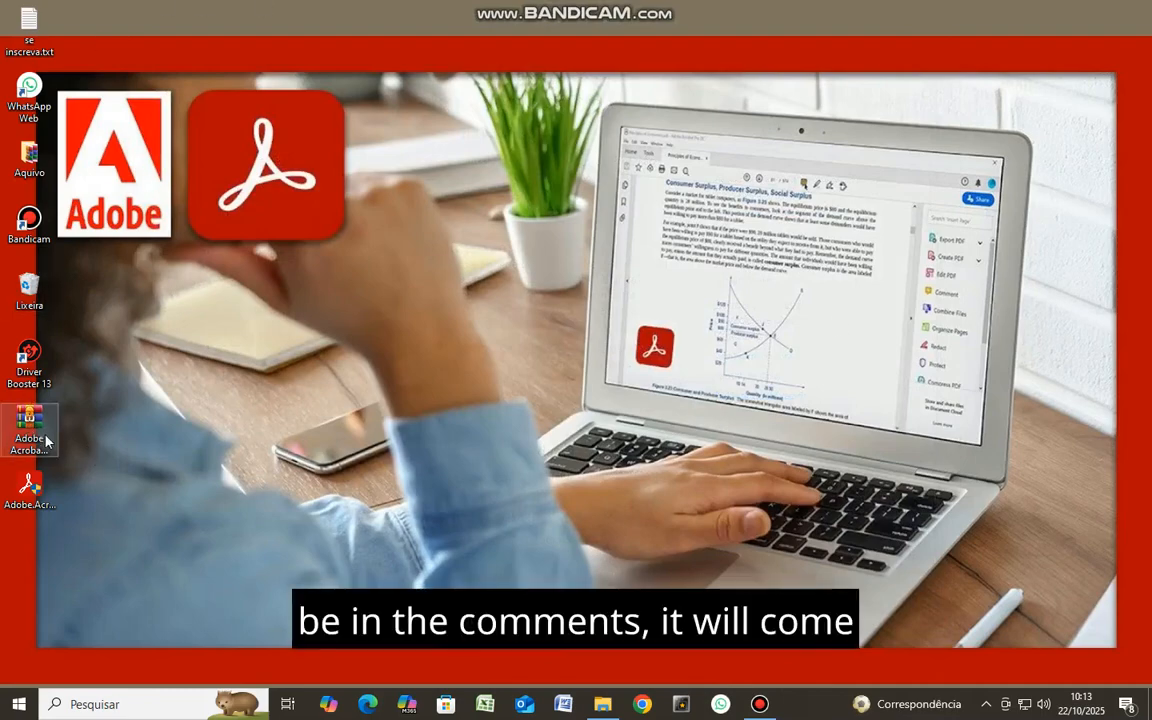
{"action": "right_click", "coordinate": [30, 430]}
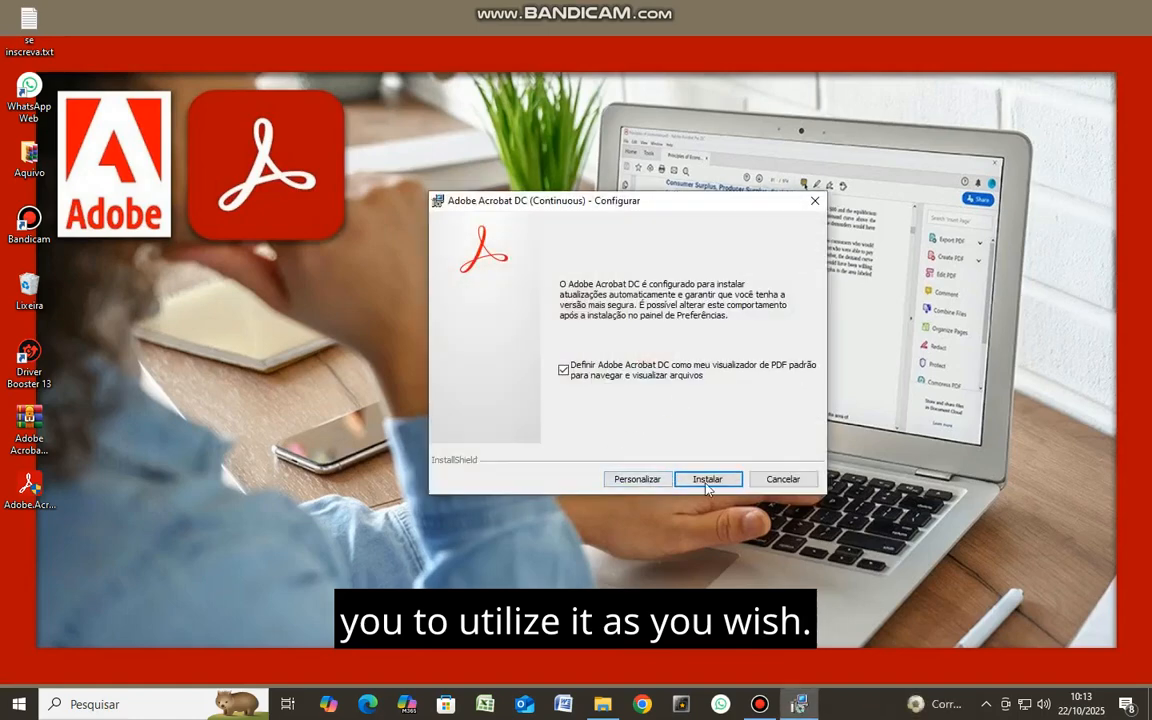
{"action": "left_click", "coordinate": [708, 480]}
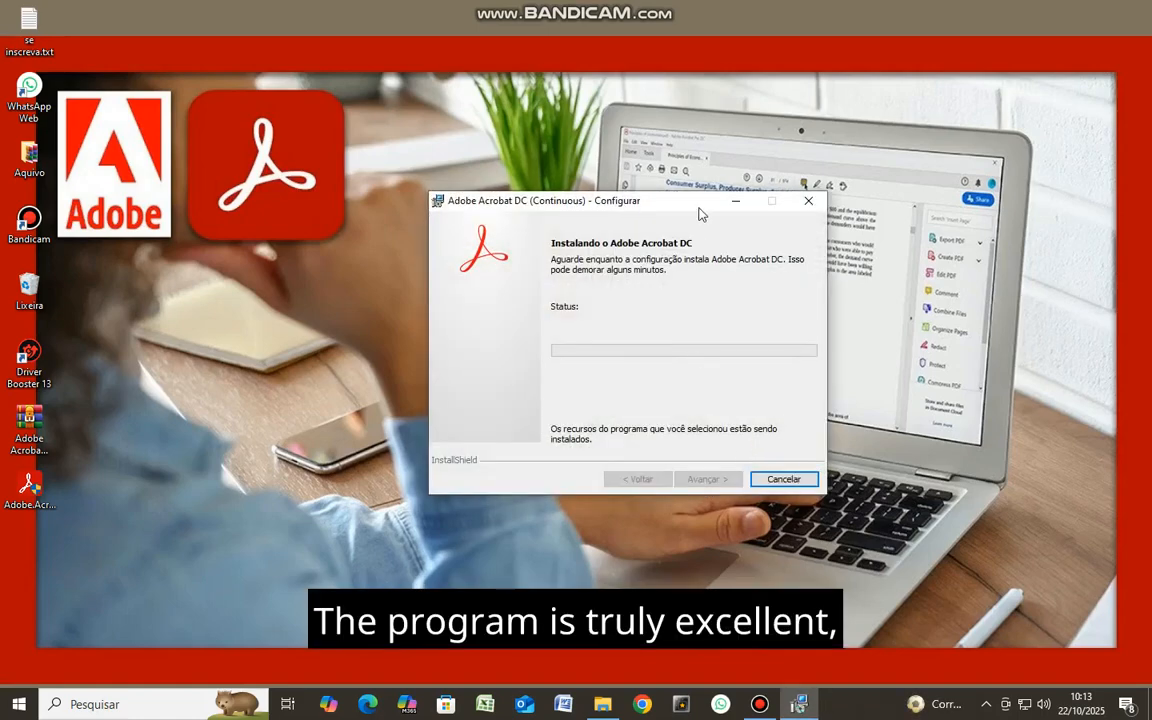